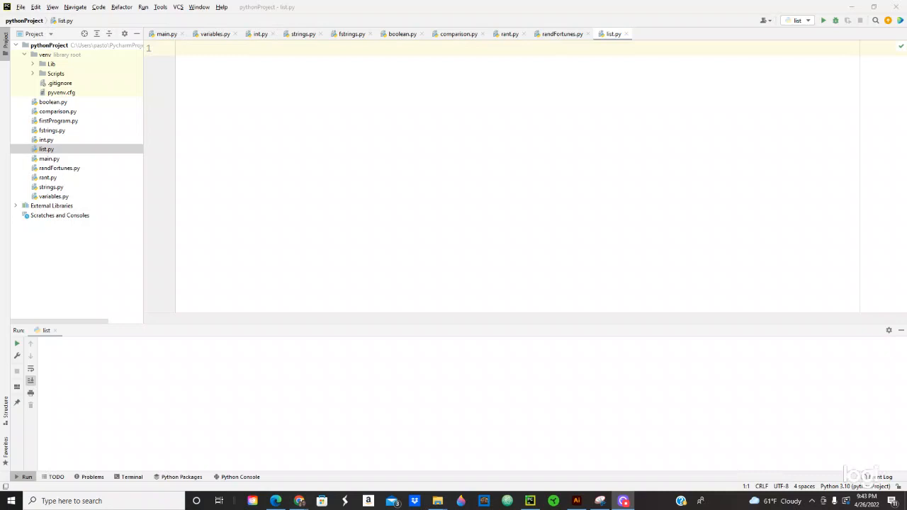
mouse_move(690, 101)
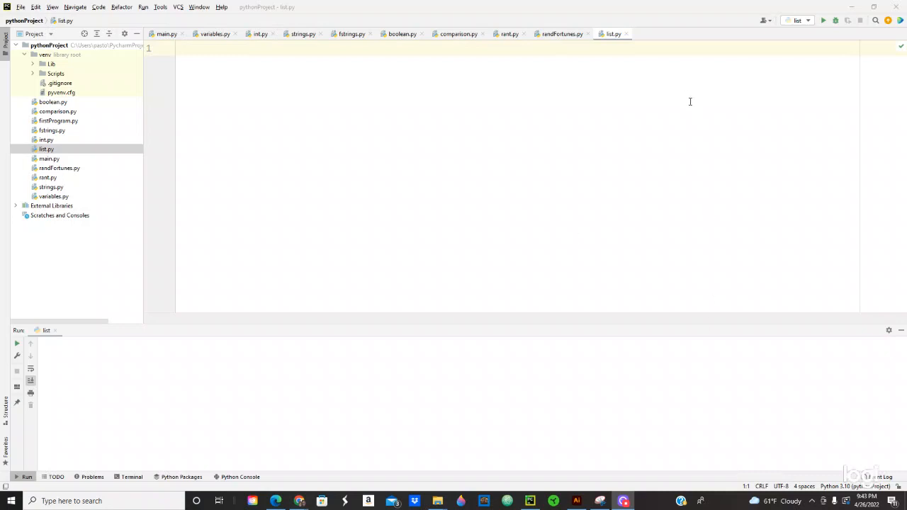
mouse_move(322, 119)
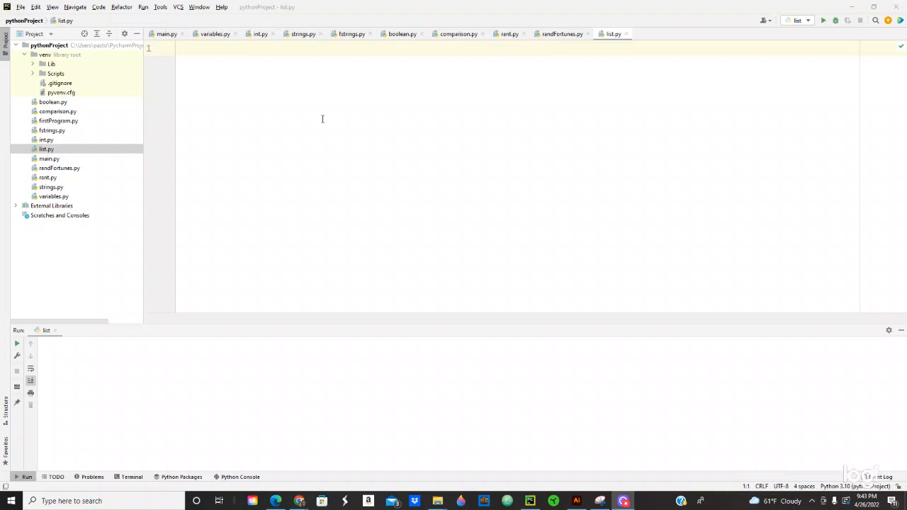
mouse_move(190, 58)
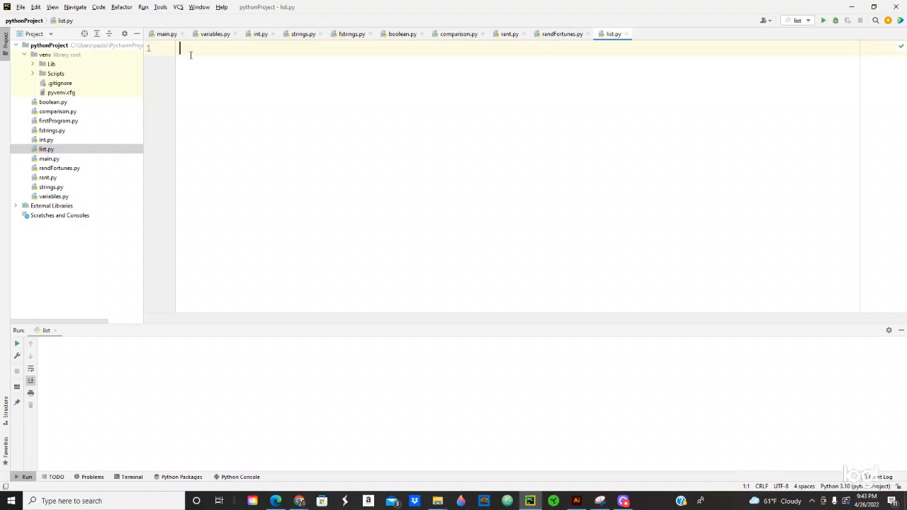
- Write my_movies = [] as the first line of list.py
type("my")
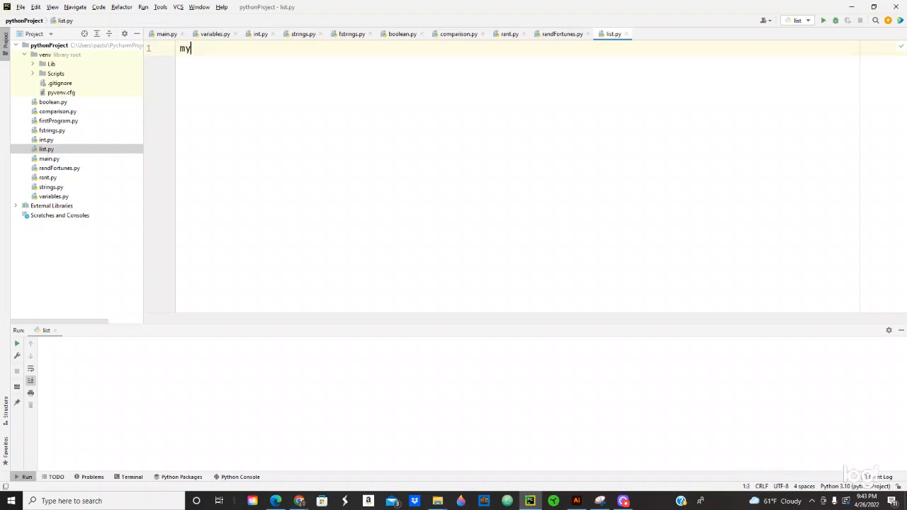
type("_movies =")
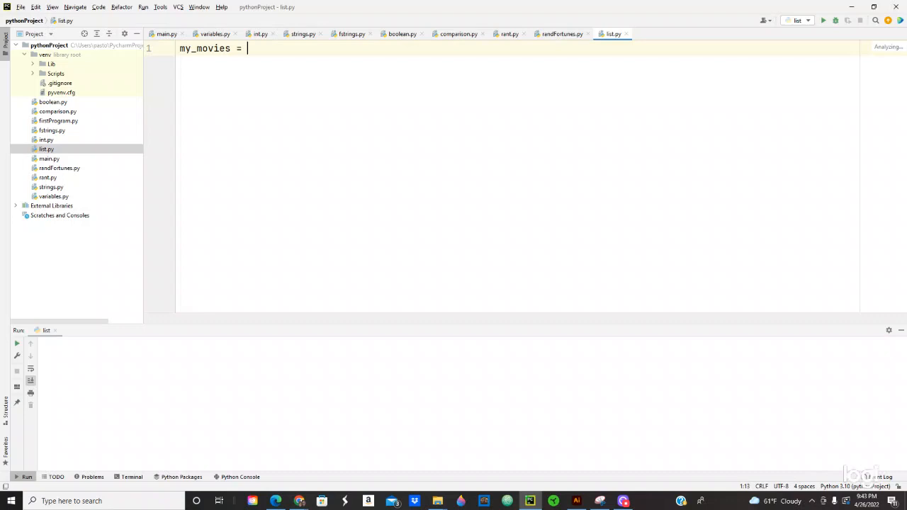
type("[]")
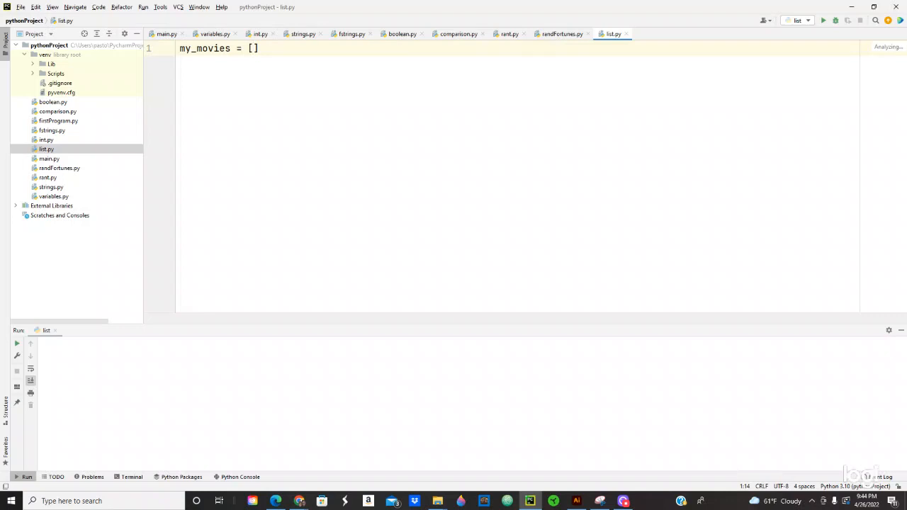
- Fill my_movies with 1, 3, 4, 5.6, 0.555, True, "Batman" and start a new line
type("1,")
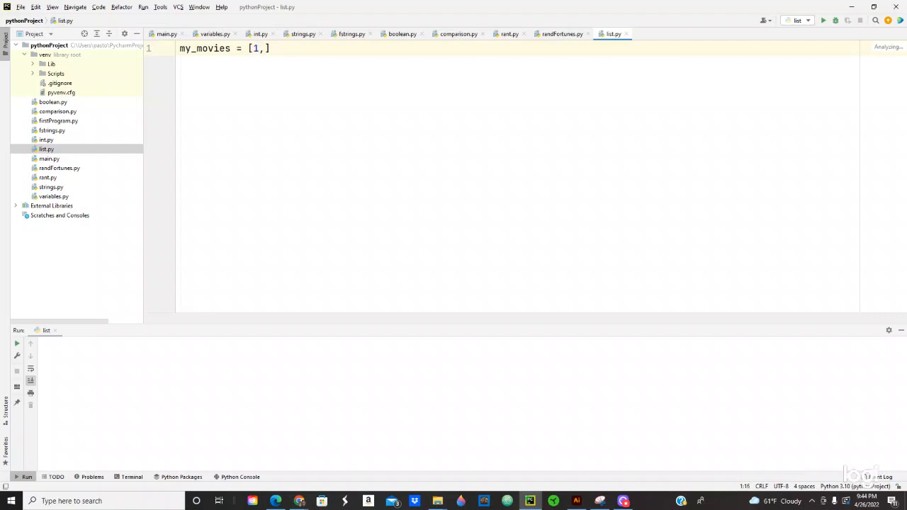
type("3,4,")
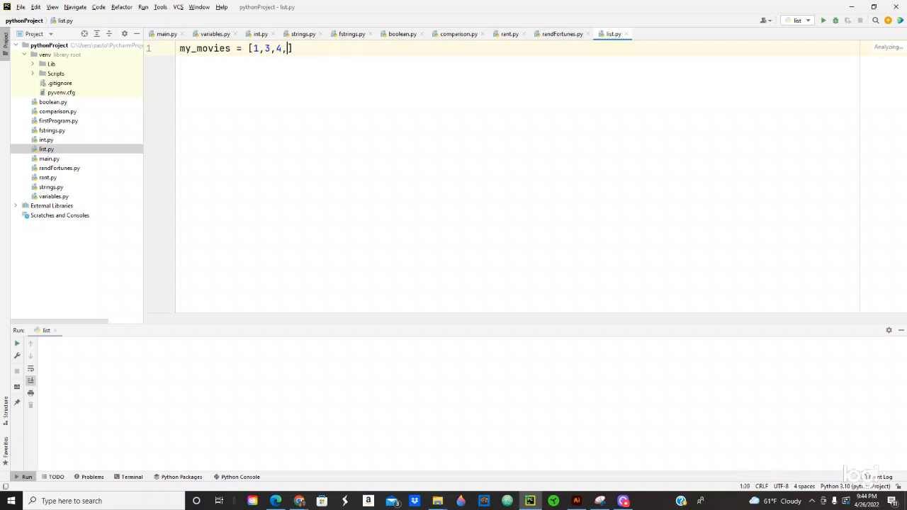
type("5")
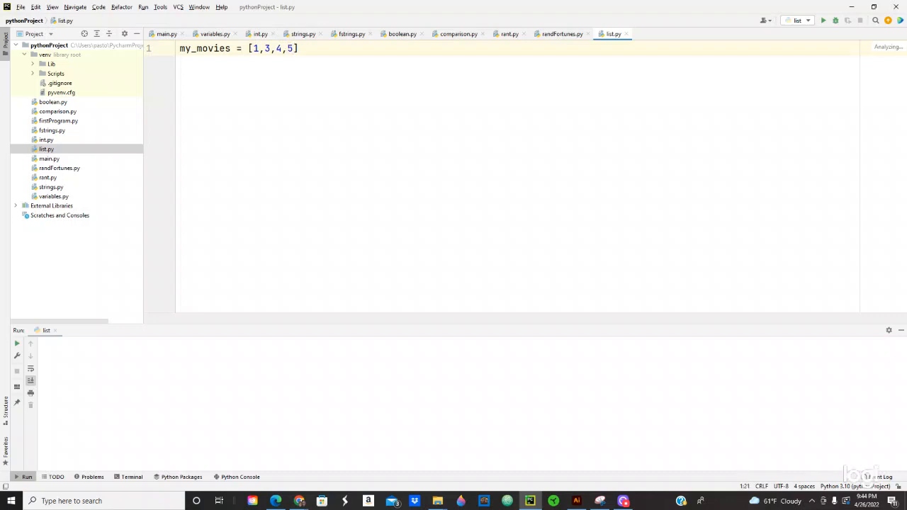
type("/")
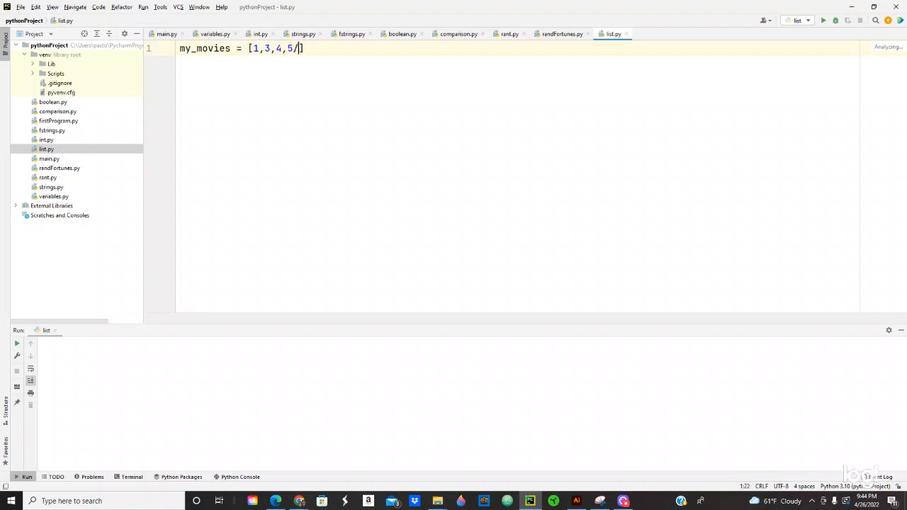
key("backspace")
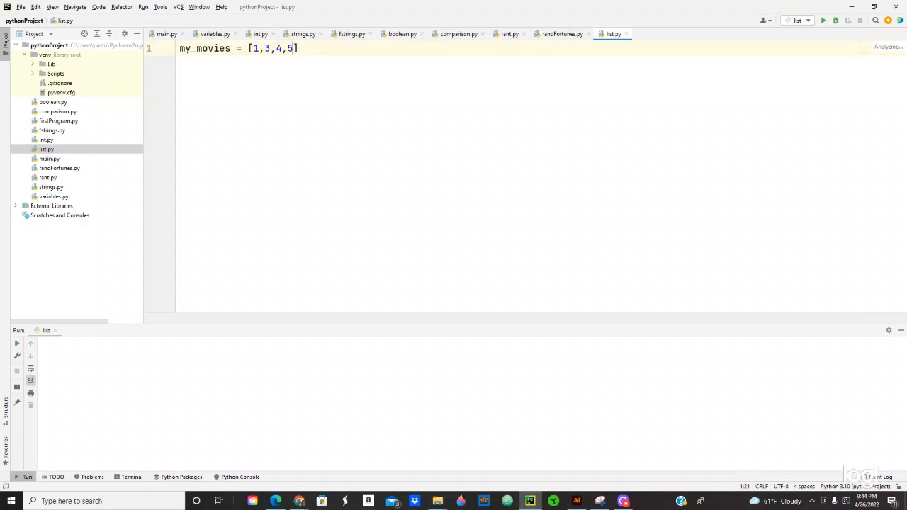
type(".6")
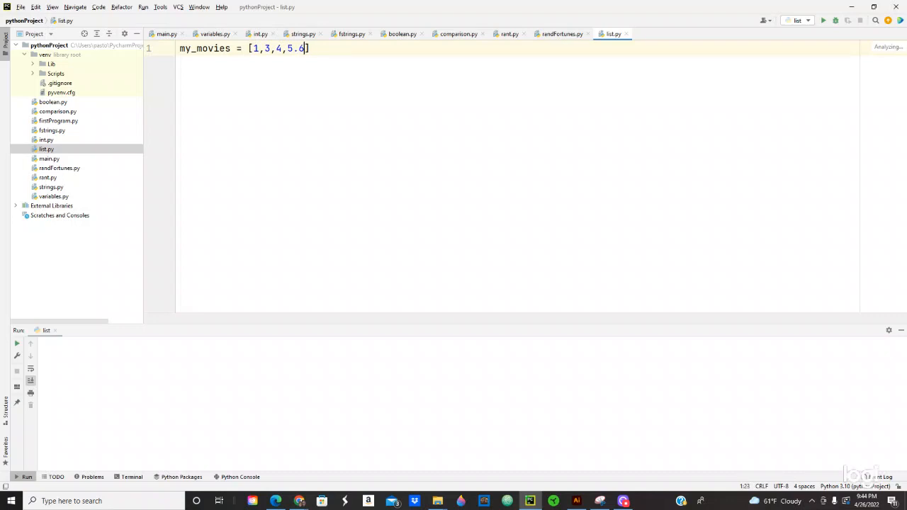
type(", 0")
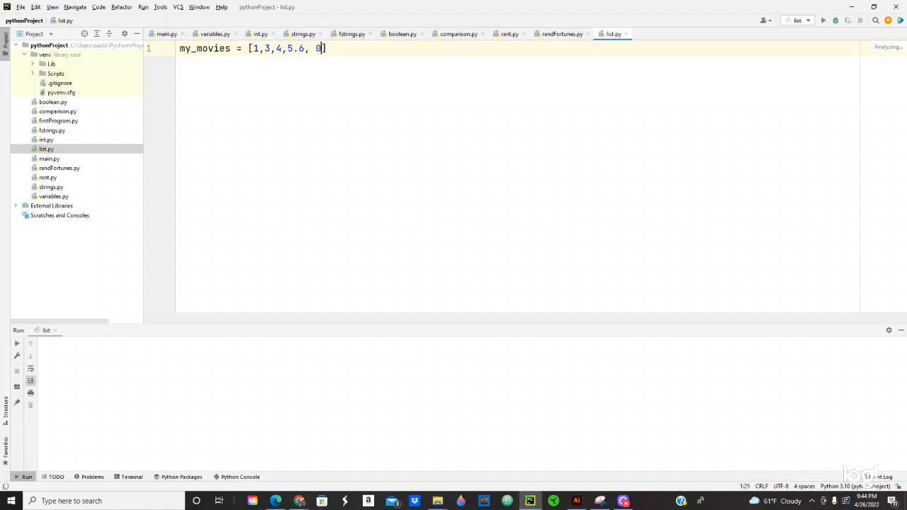
type(".555,")
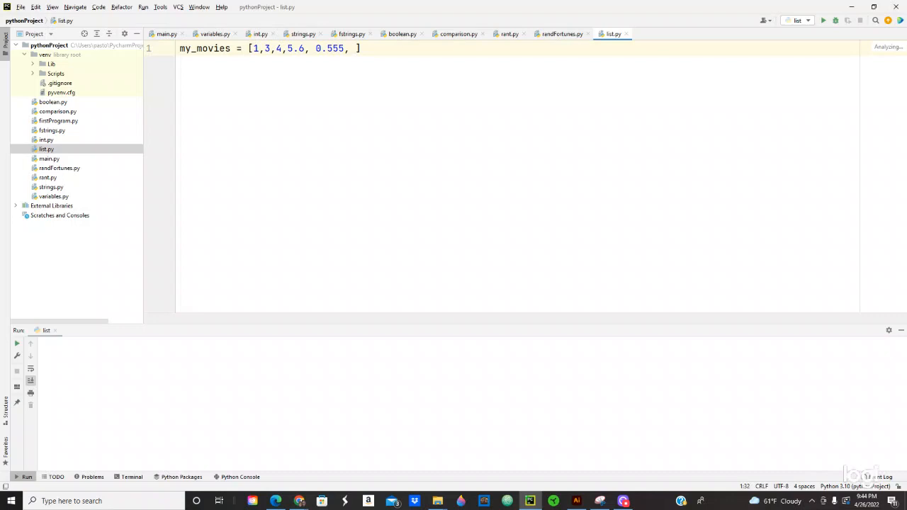
type("True,")
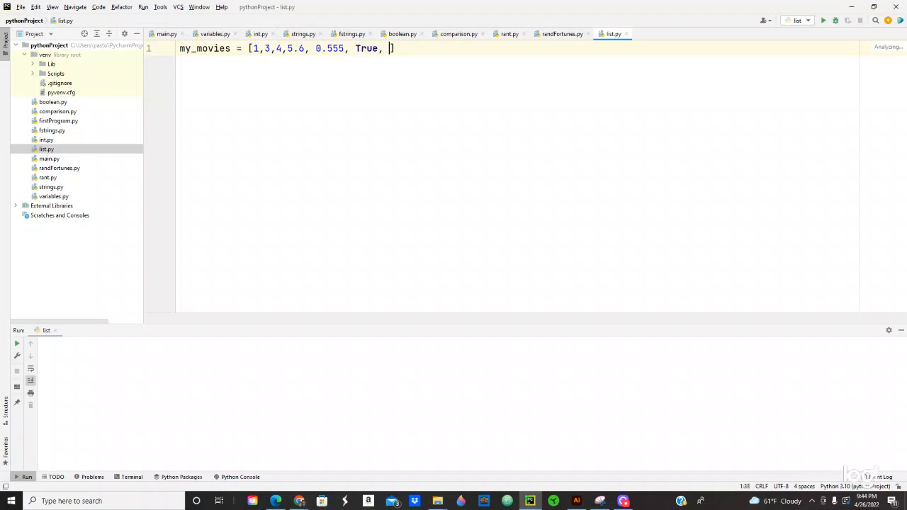
type("\"\"")
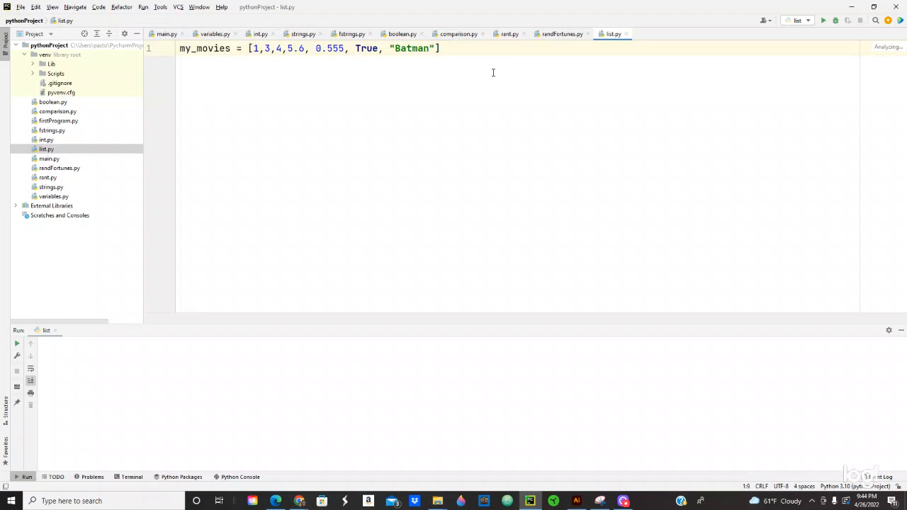
key("enter")
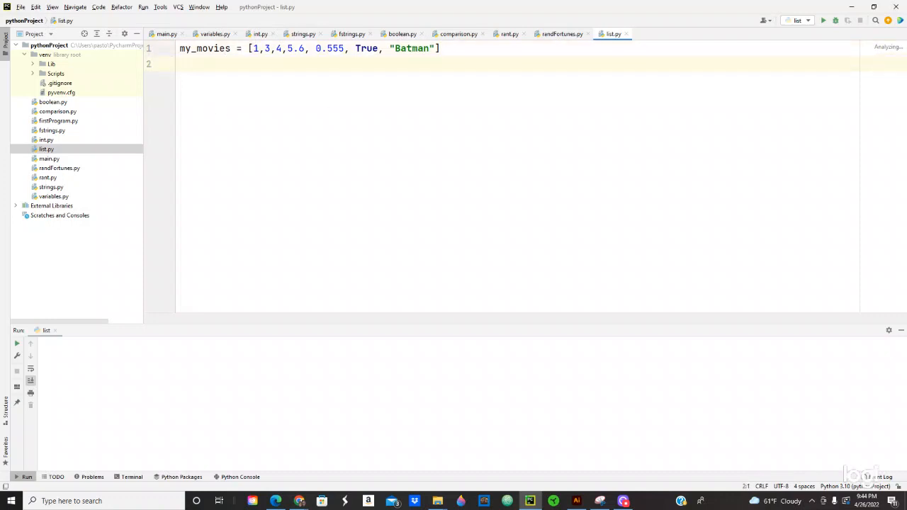
- Add print(my_movies) on line 2, autocompleting the variable name
type("print(")
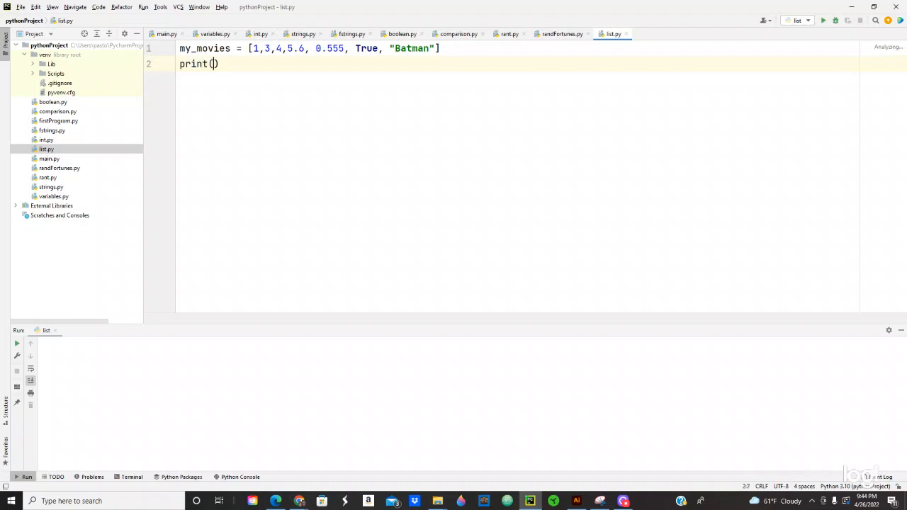
type("my")
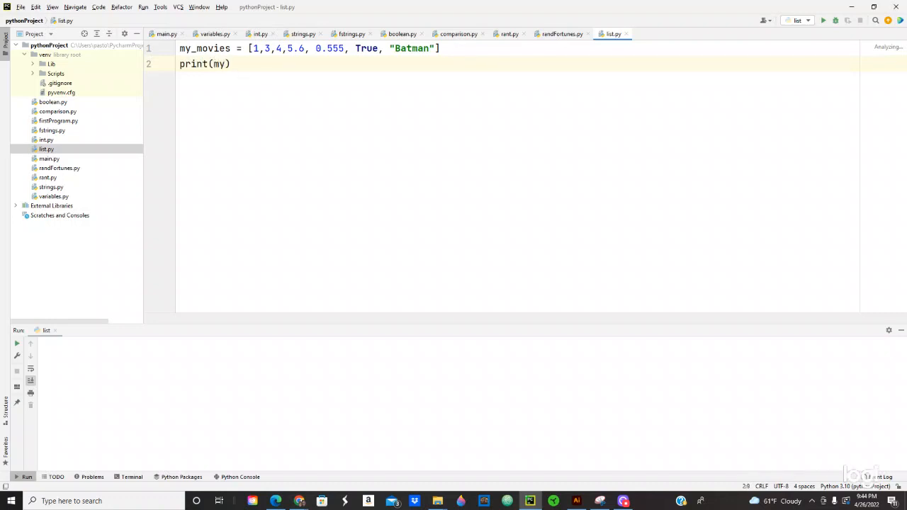
type("_")
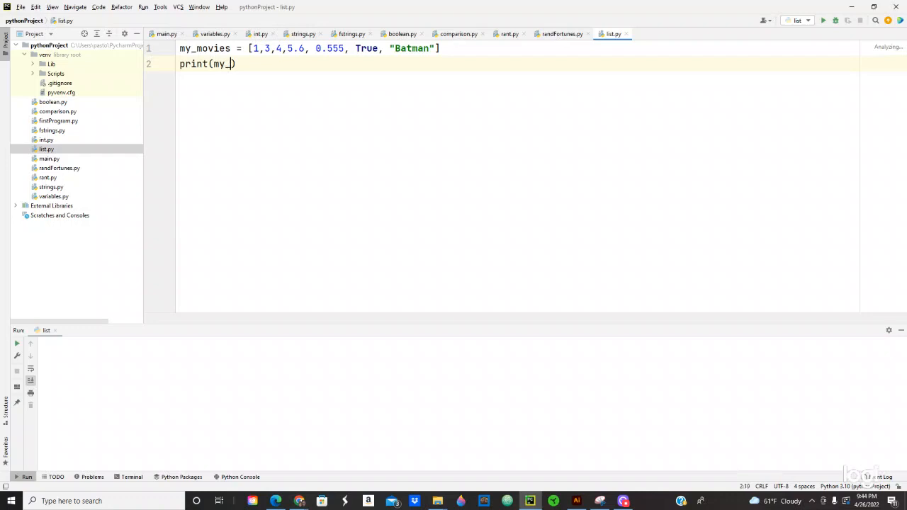
type("movie")
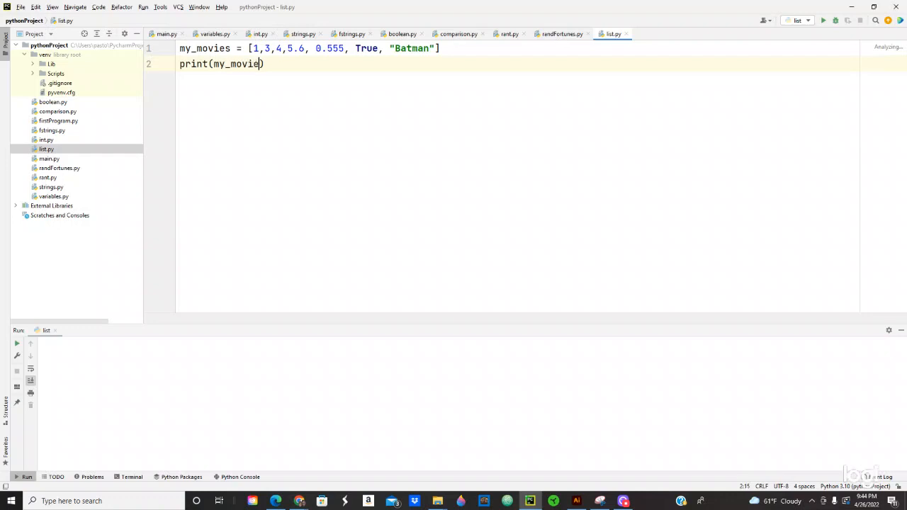
type("s")
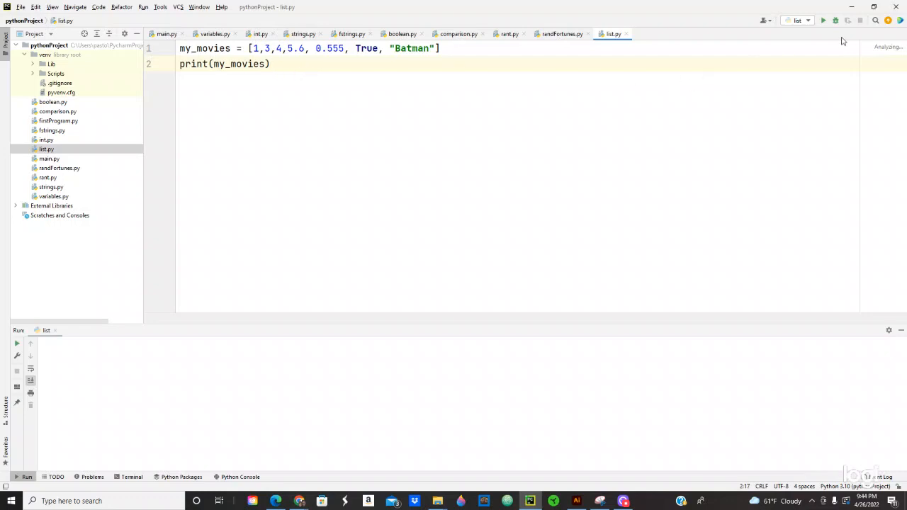
- Run list.py to print the mixed list, then select the old values inside the brackets
left_click(823, 20)
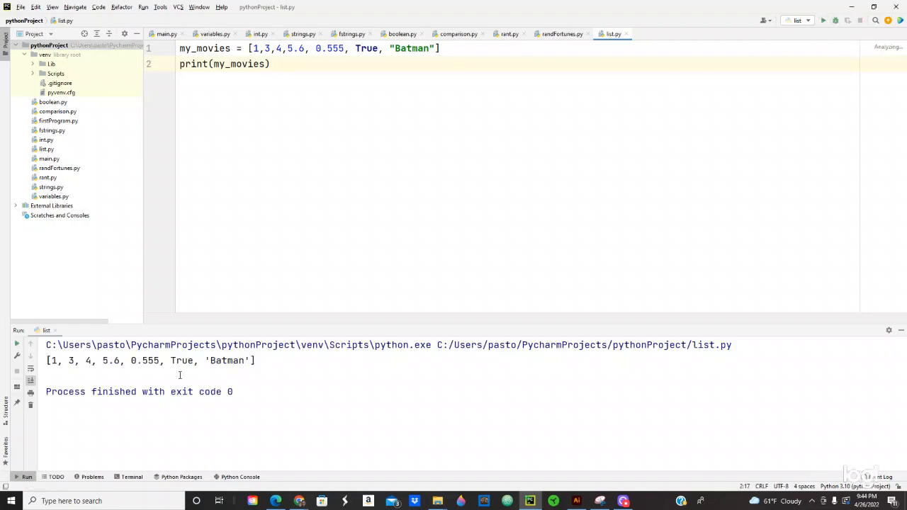
double_click(54, 361)
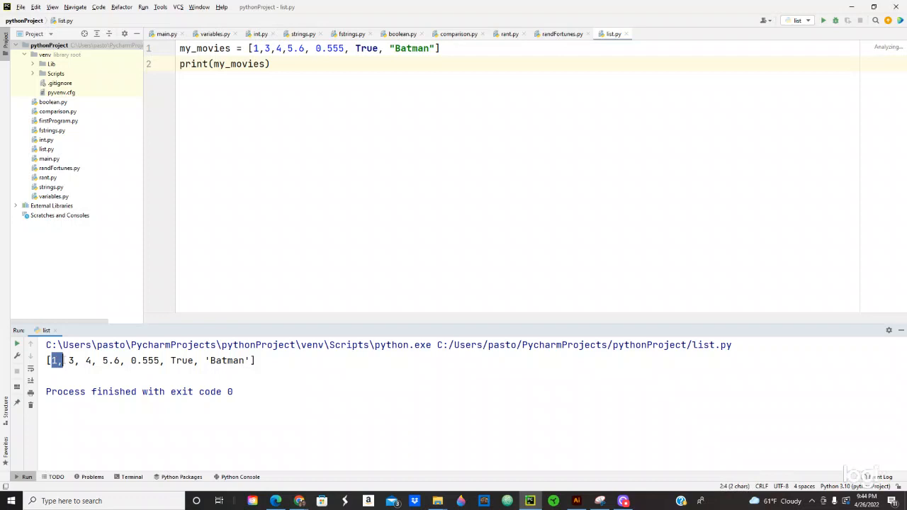
left_click_drag(55, 359, 107, 360)
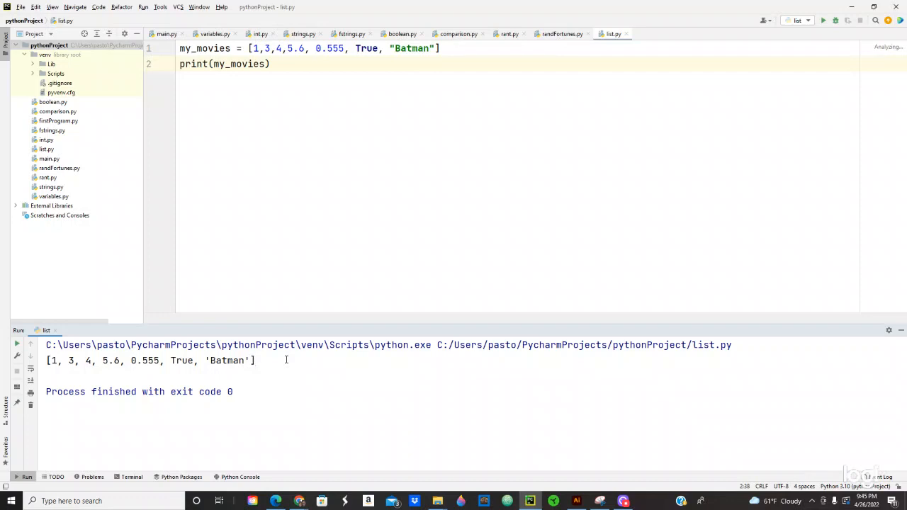
mouse_move(439, 60)
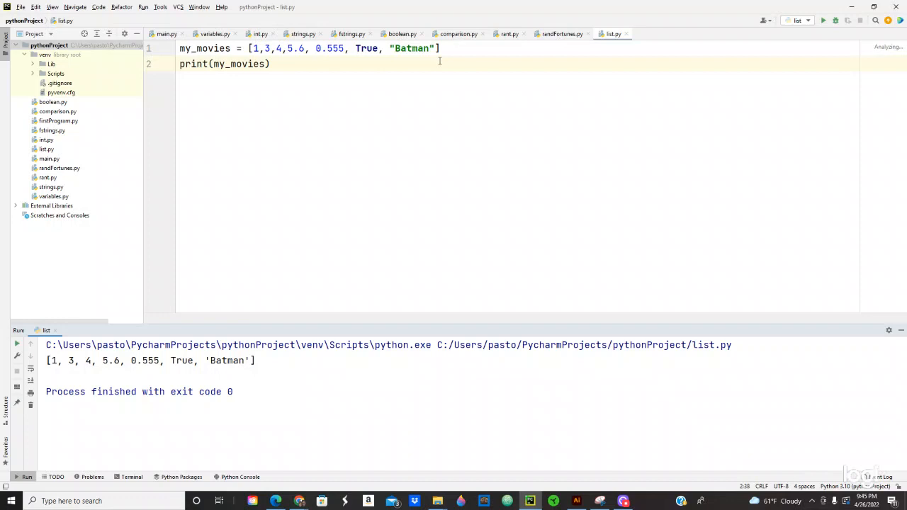
left_click(434, 48)
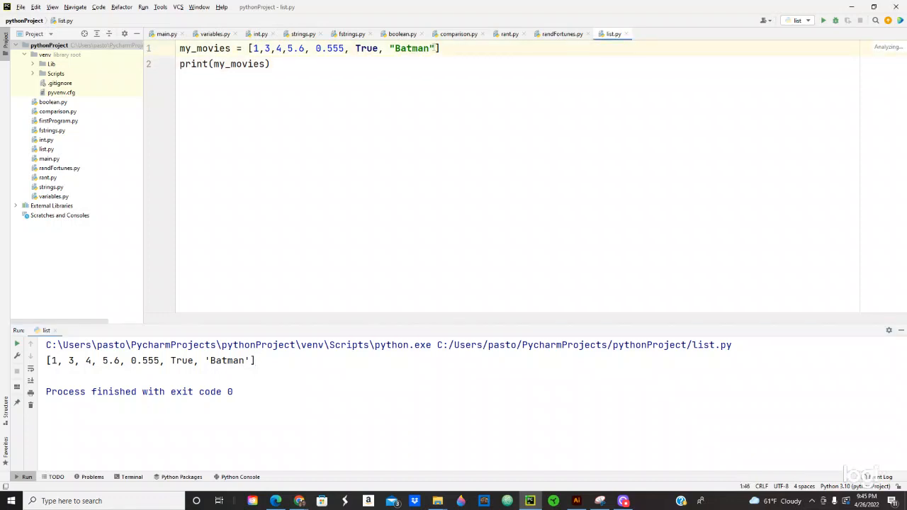
left_click_drag(320, 48, 434, 48)
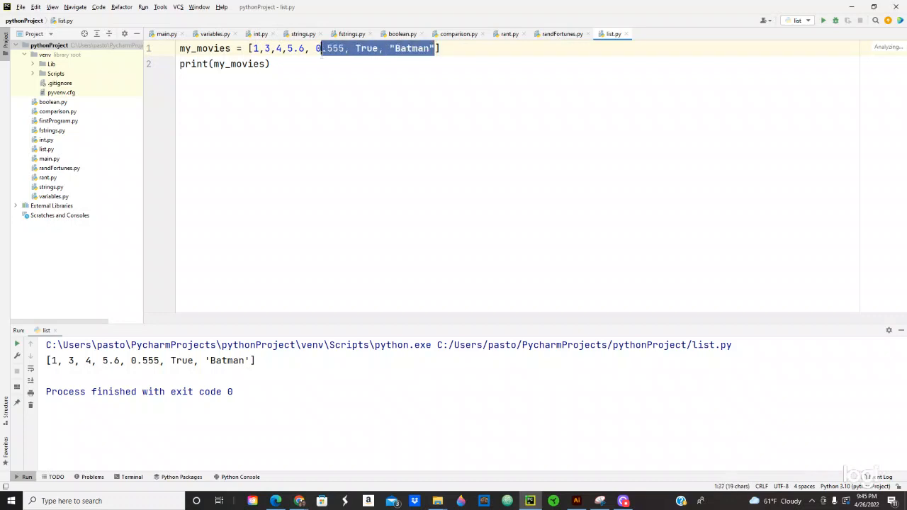
- Replace the list contents with "Batman", "Spiderman", "Iroman", removing the trailing comma
key("Delete")
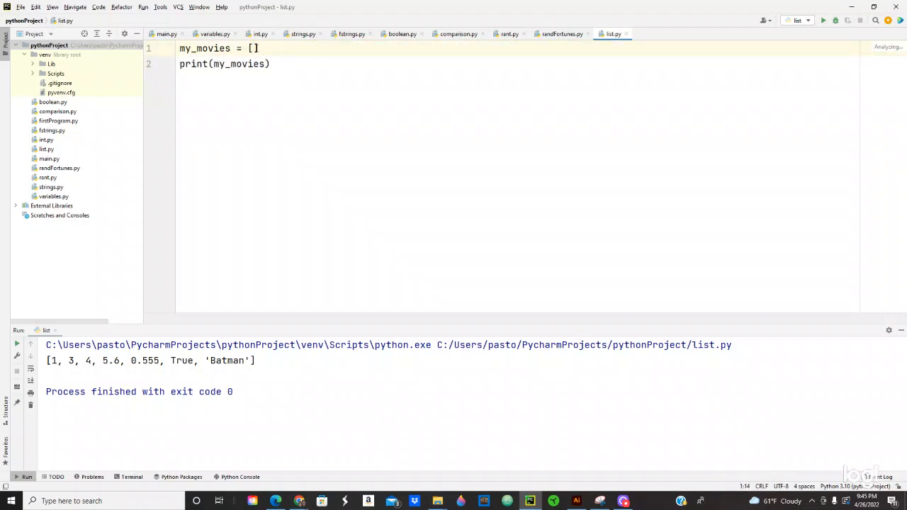
type("{")
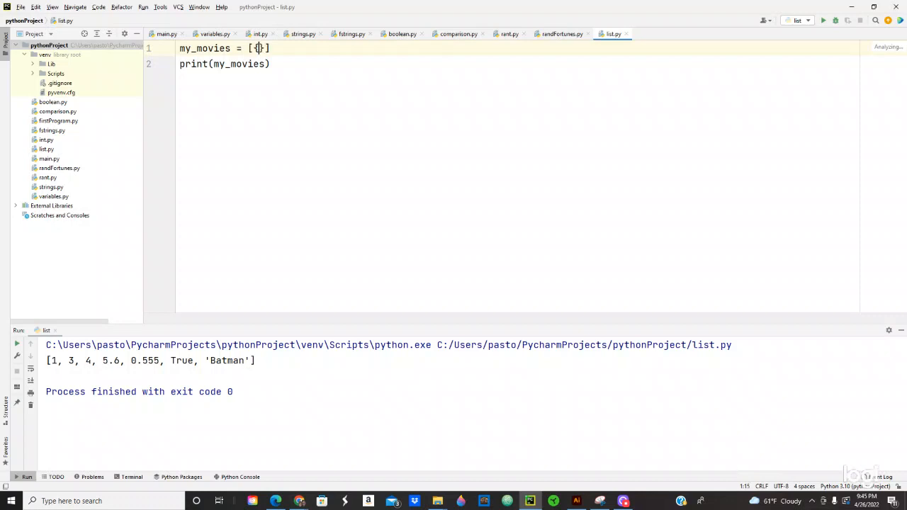
key("Backspace")
type("\"")
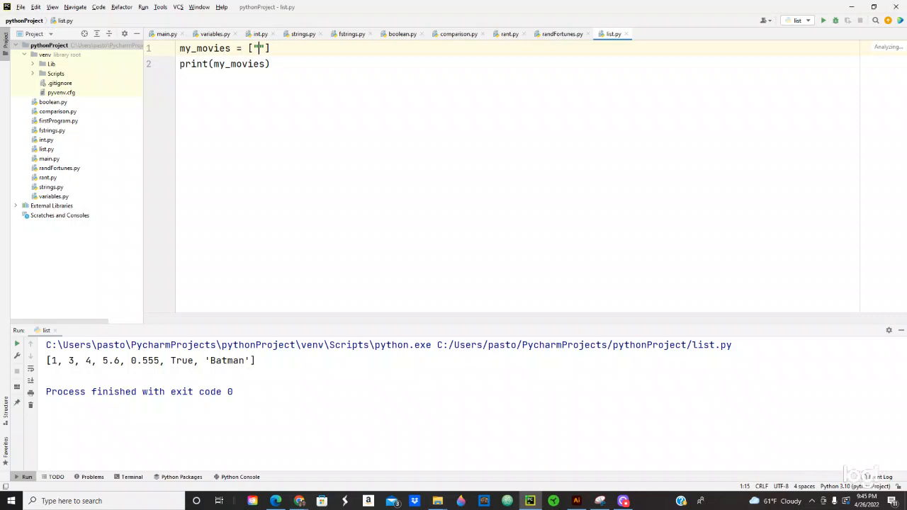
type("Batman\", \"Spid")
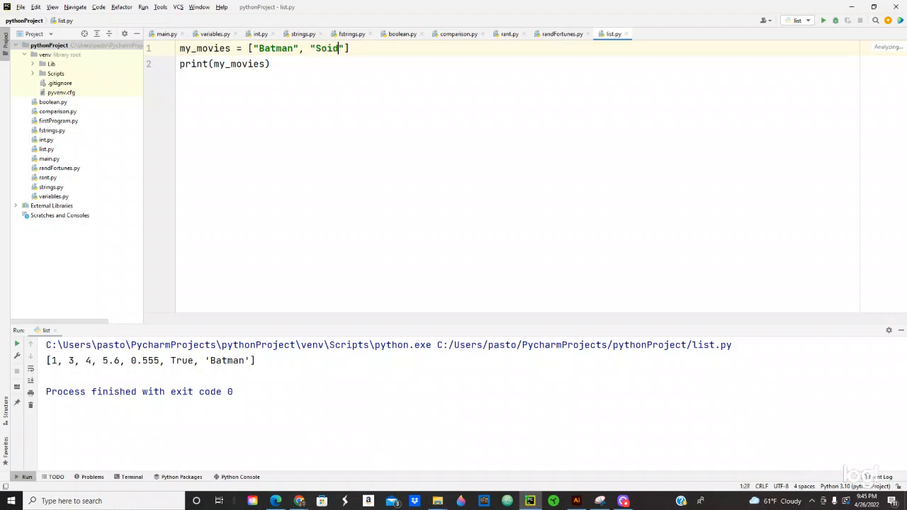
type("erman")
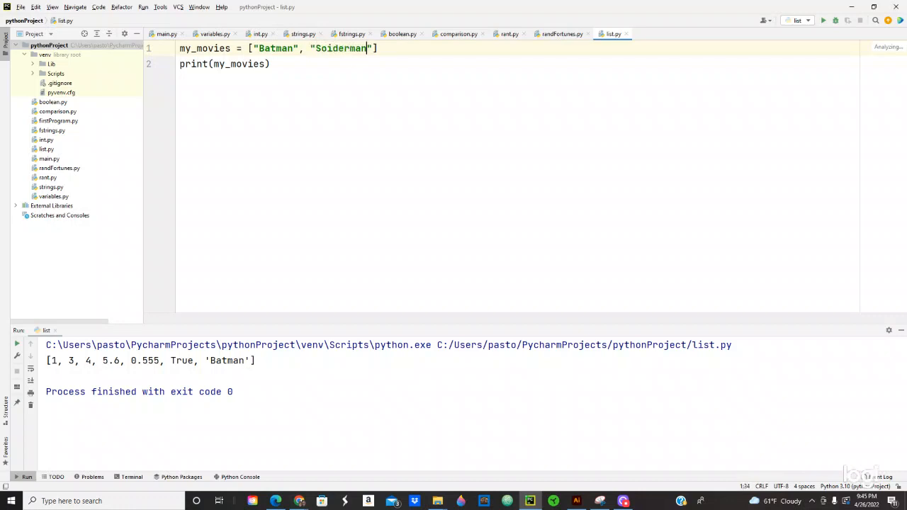
type(".")
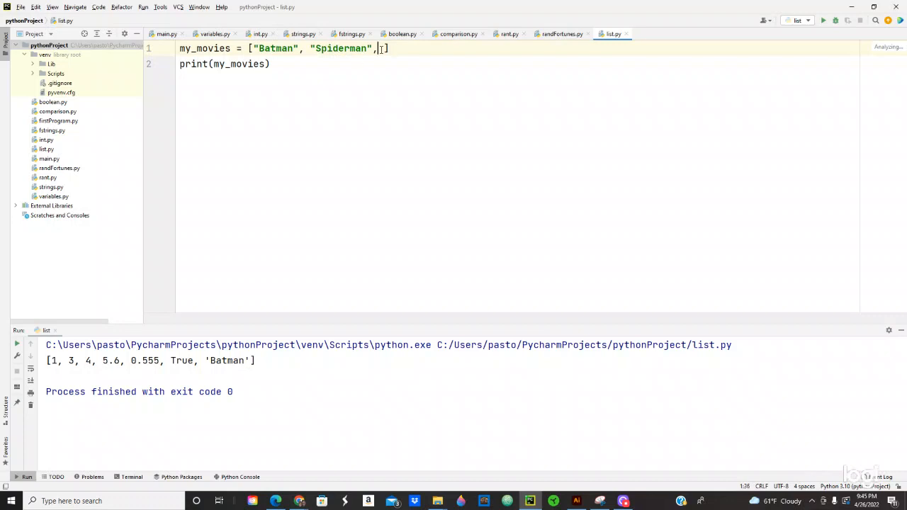
type("\"\"")
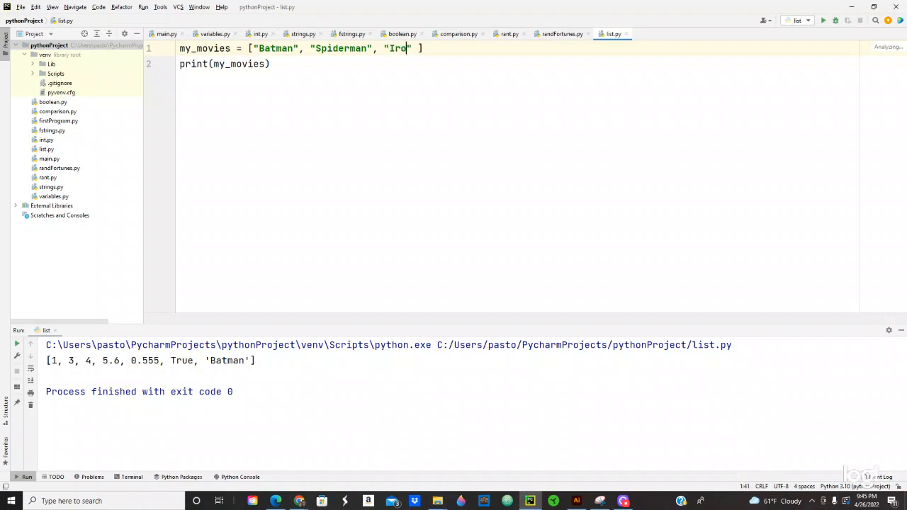
type("man")
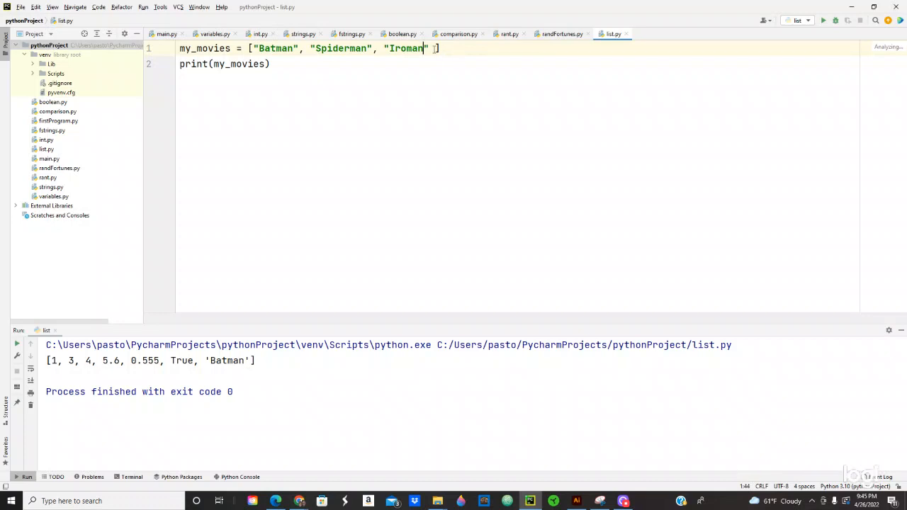
type(",")
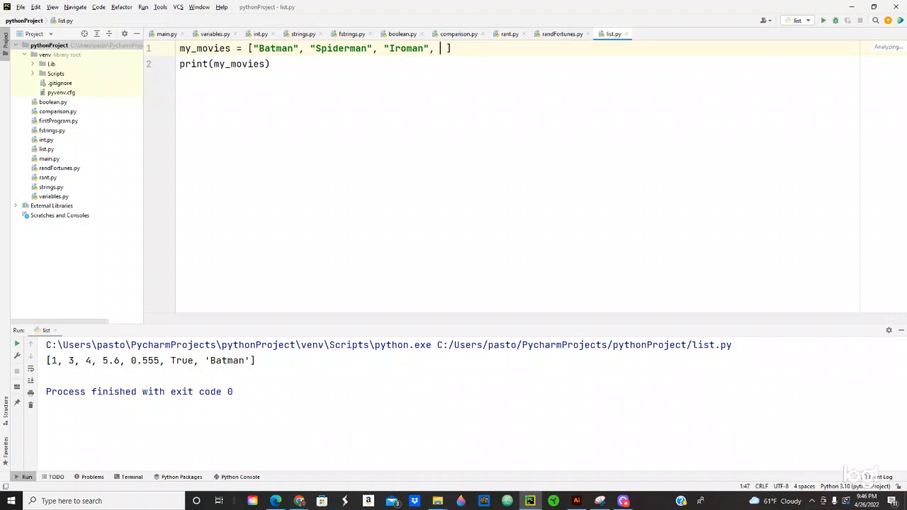
key("Backspace")
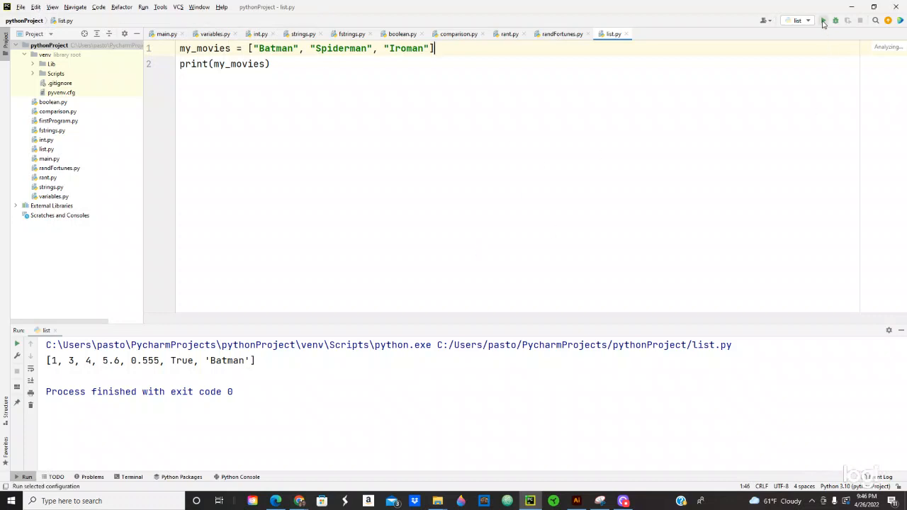
- Rerun list.py and highlight movie names in the console output and the code
left_click(822, 20)
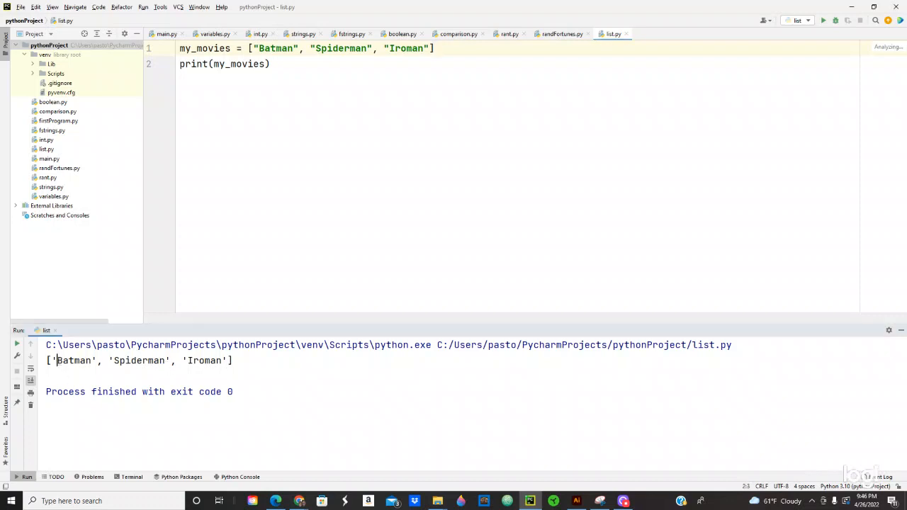
double_click(137, 360)
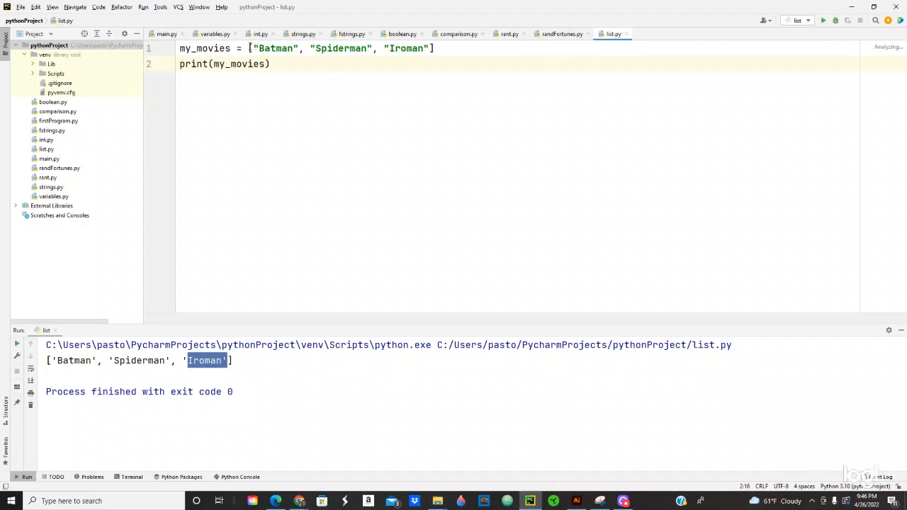
double_click(275, 48)
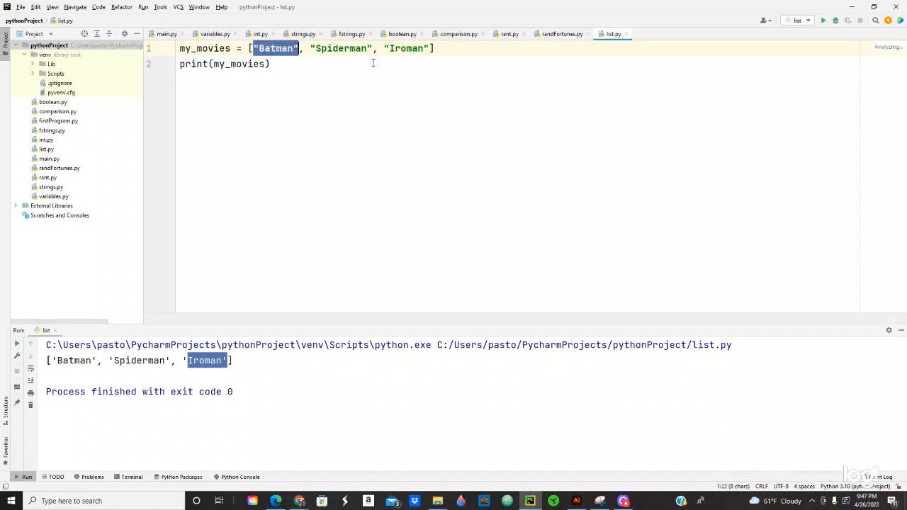
mouse_move(293, 62)
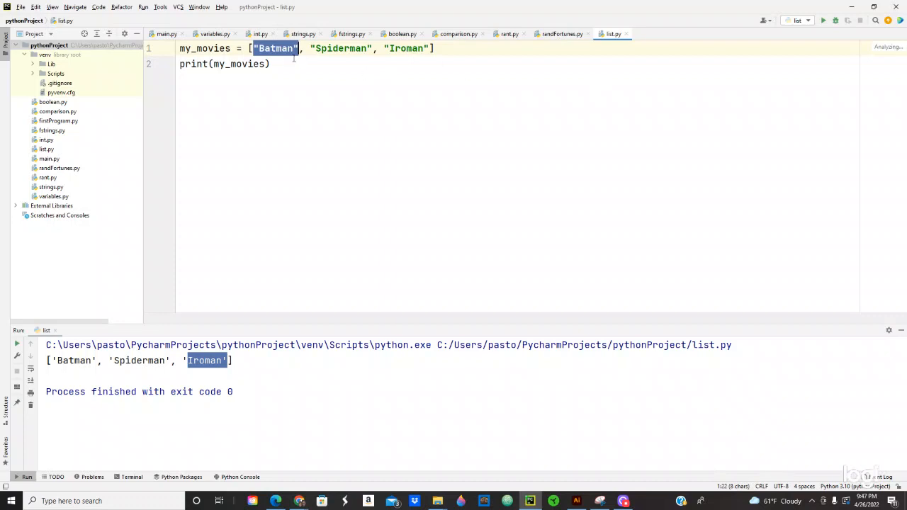
double_click(344, 48)
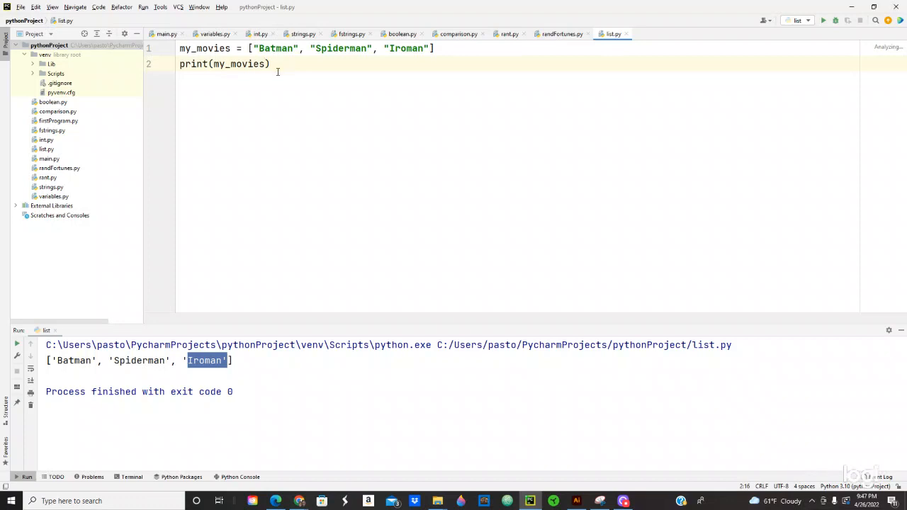
- Index my_movies in print with [0], then [2], and run to print Iroman
type("[]")
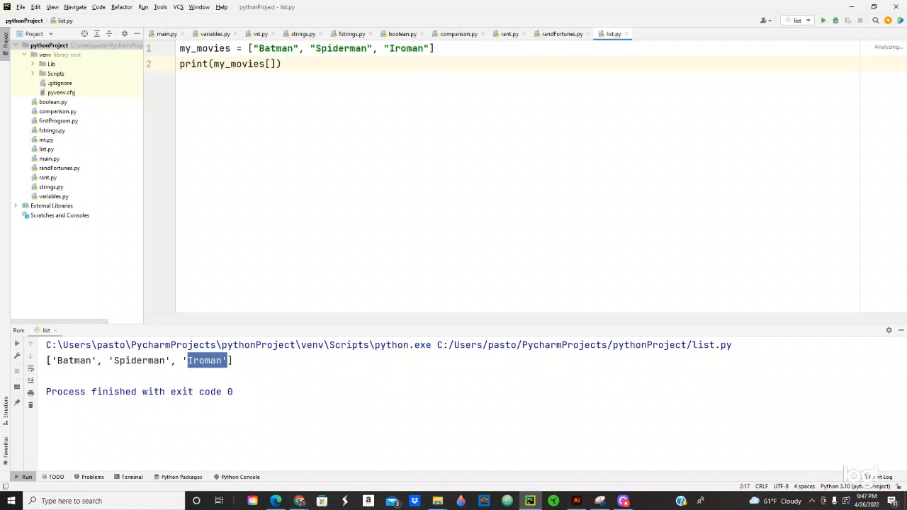
type("0")
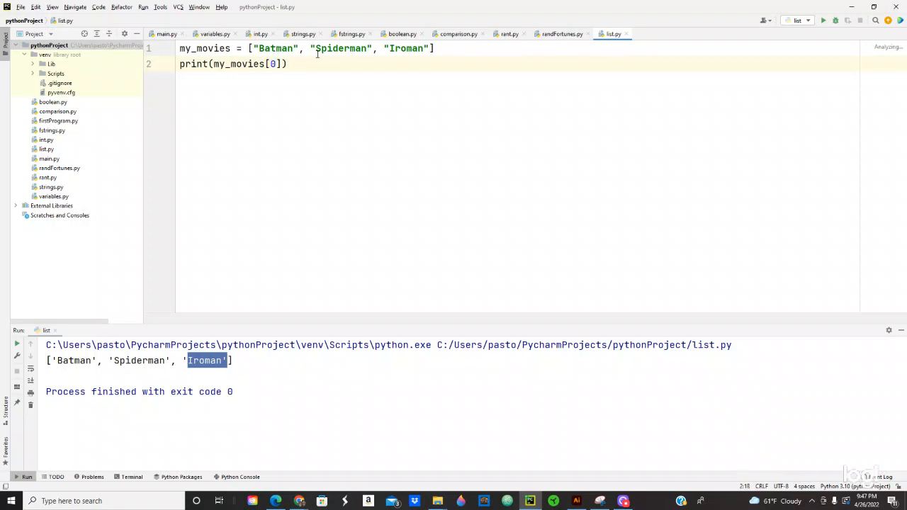
mouse_move(835, 20)
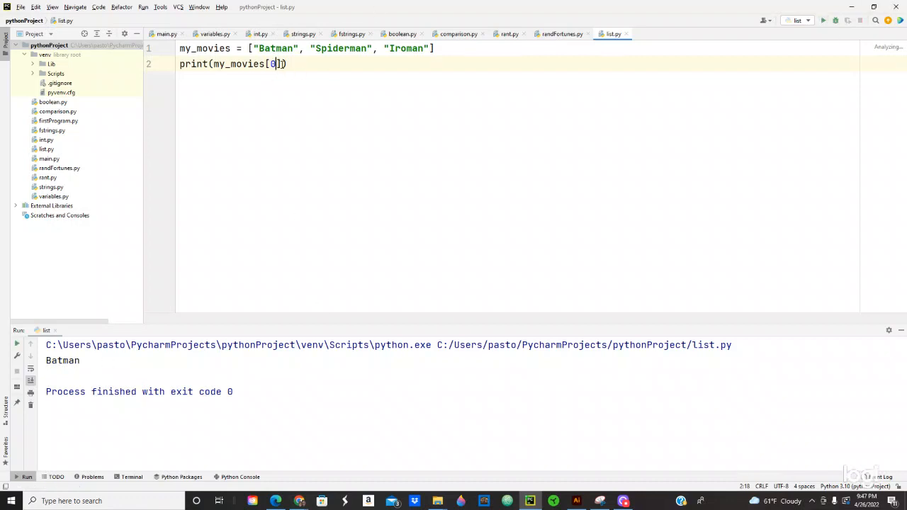
type("2")
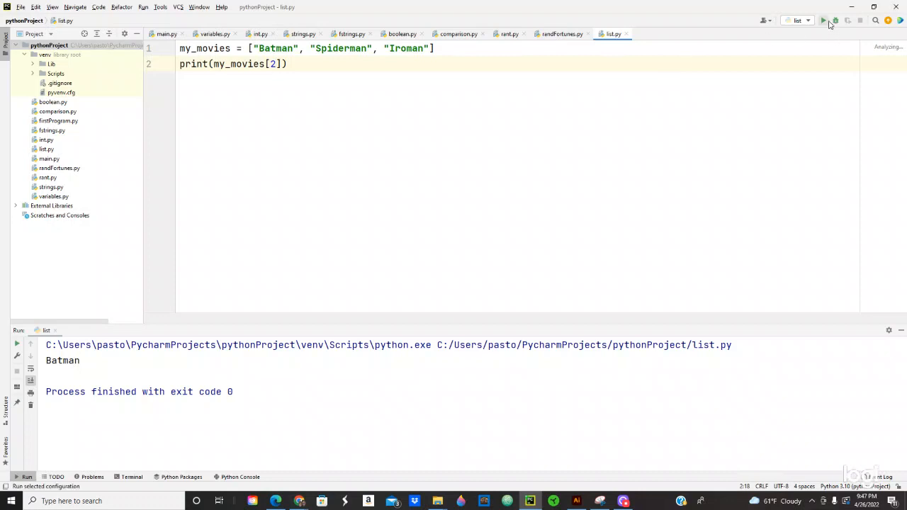
left_click(822, 20)
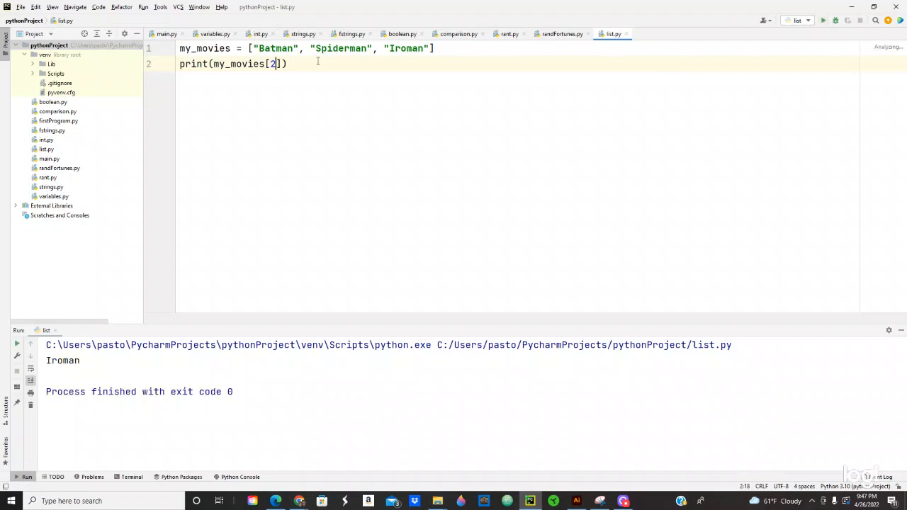
- Change the index to 1 and rerun, printing Spiderman
key("Backspace")
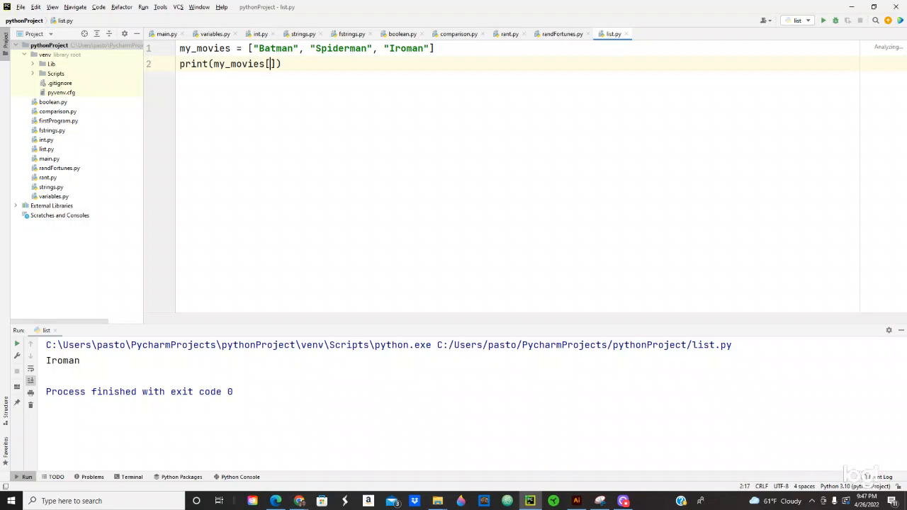
type("1")
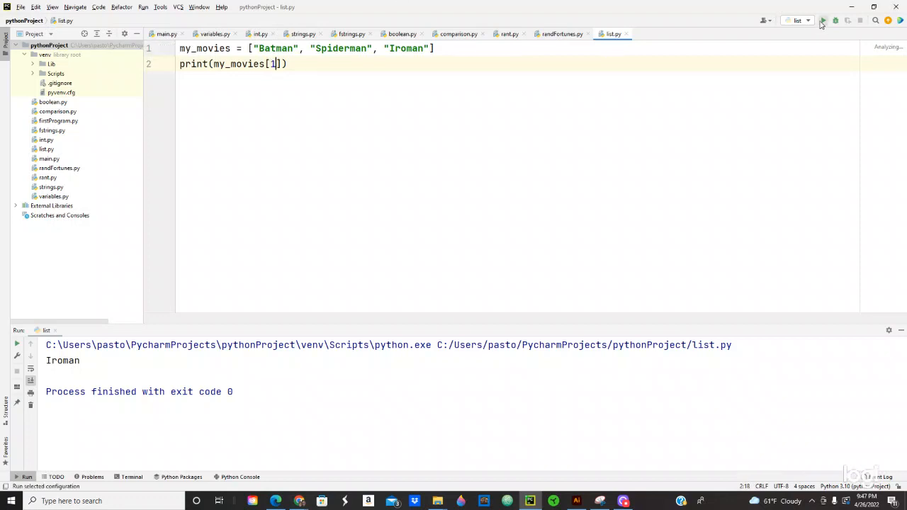
left_click(822, 19)
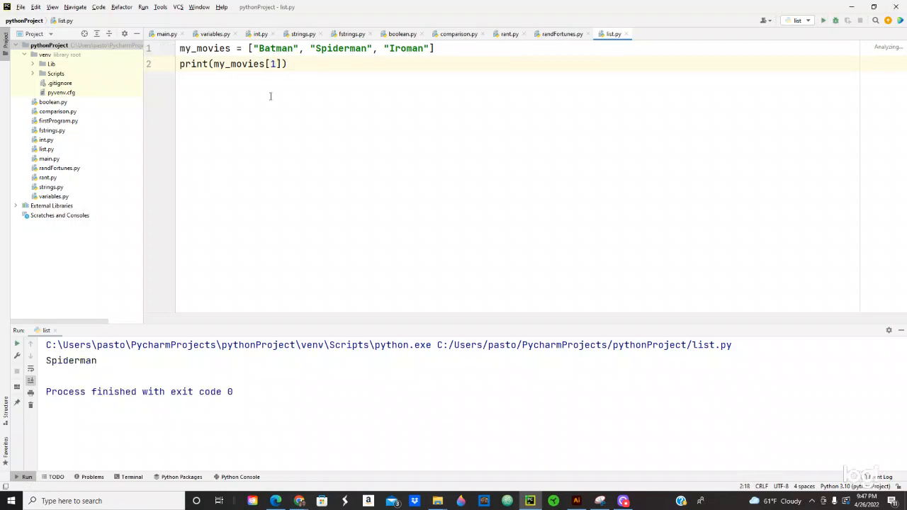
left_click(286, 64)
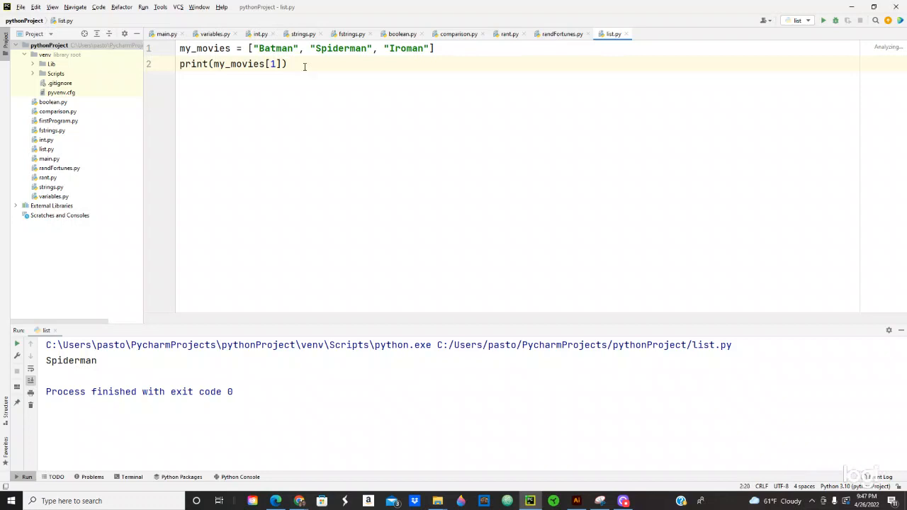